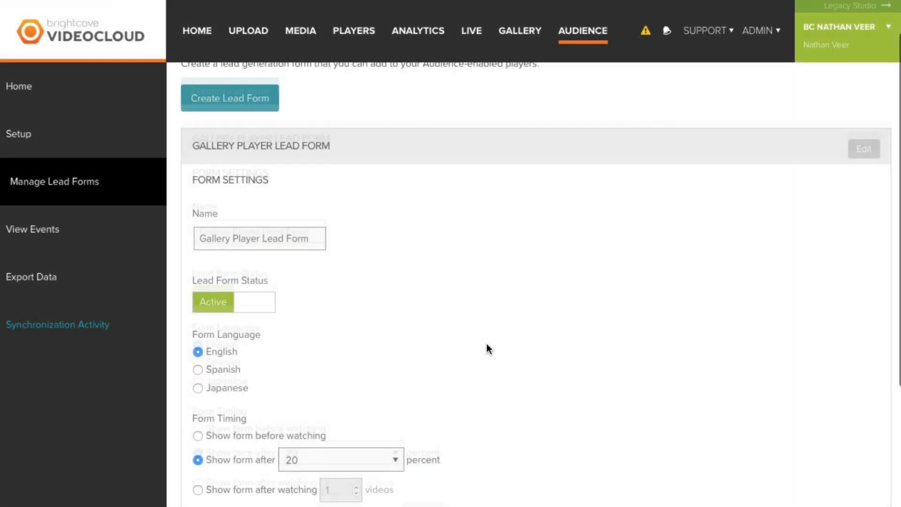
Preview the Gallery Player lead form as viewers see it, with email and first-name fields
scroll("down", 3)
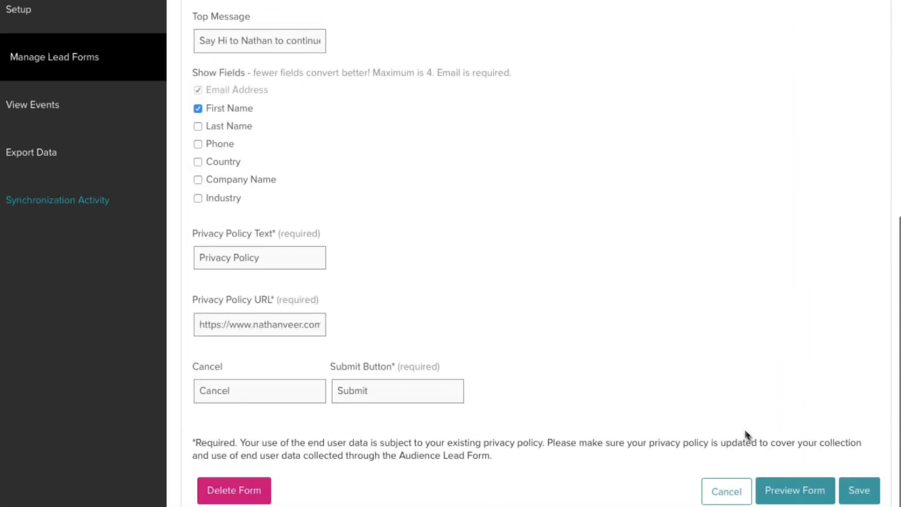
left_click(795, 490)
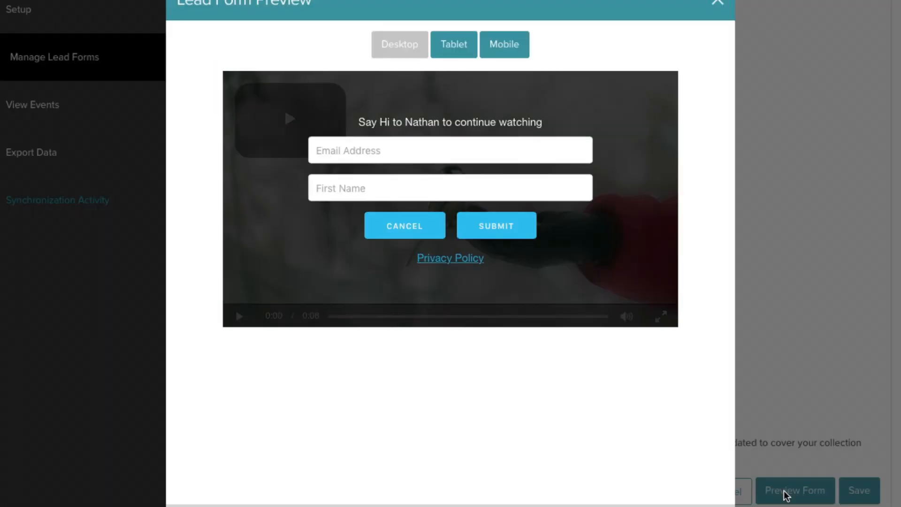
Close the preview and review Form Timing, Optional Settings and Form Contents for the lead form
left_click(717, 2)
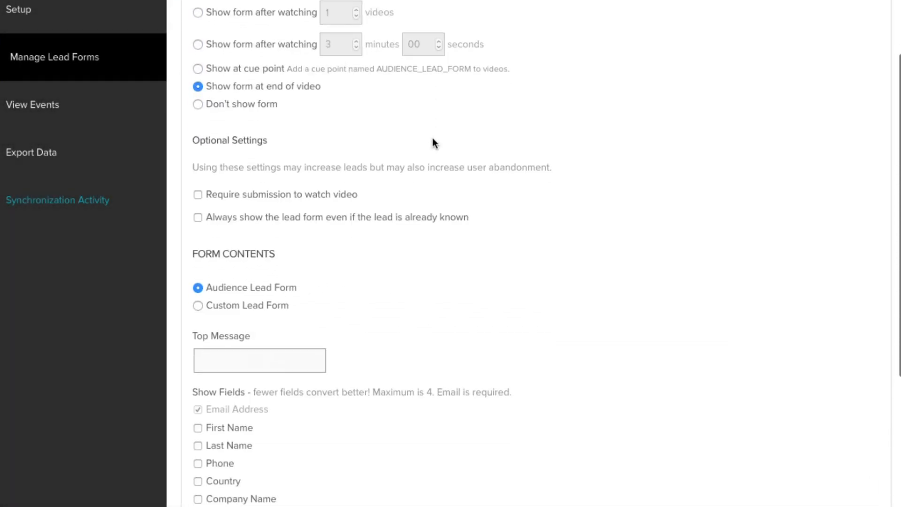
left_click(198, 305)
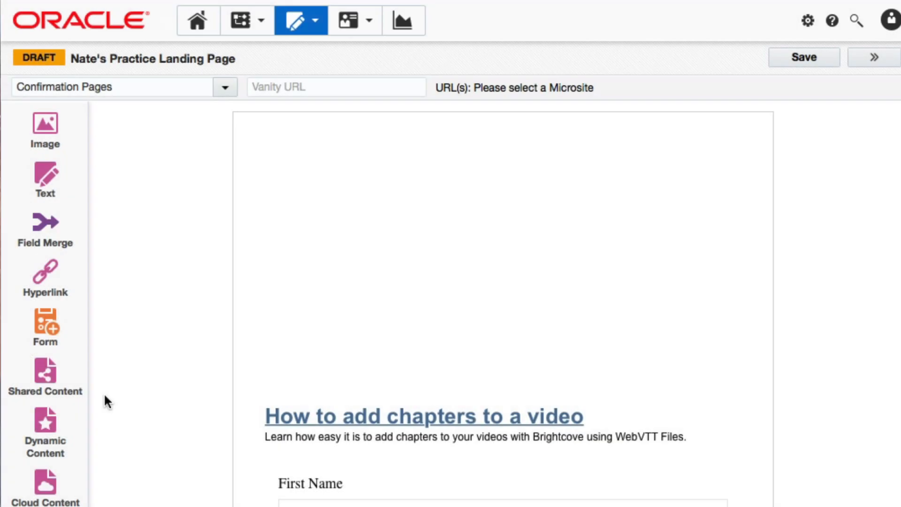
Add a Brightcove Cloud Content block to the landing page, bringing up its video configuration
left_click(45, 476)
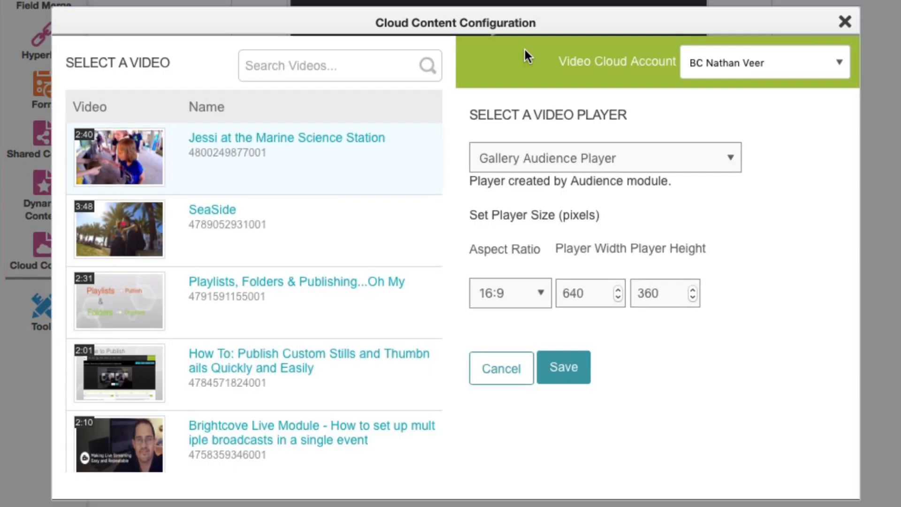
Embed the Playlists, Folders & Publishing...Oh My video with the Audience Player at 640×360 and save
left_click(562, 367)
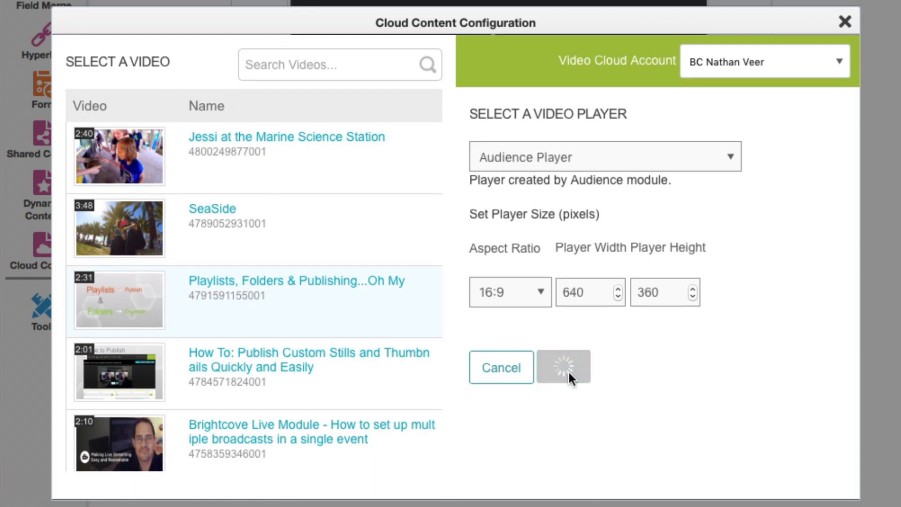
left_click(564, 367)
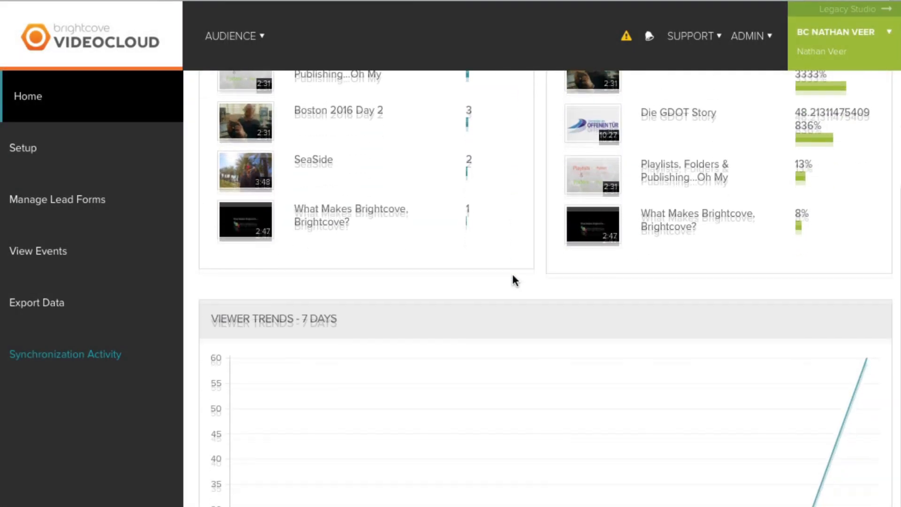
scroll("up", 3)
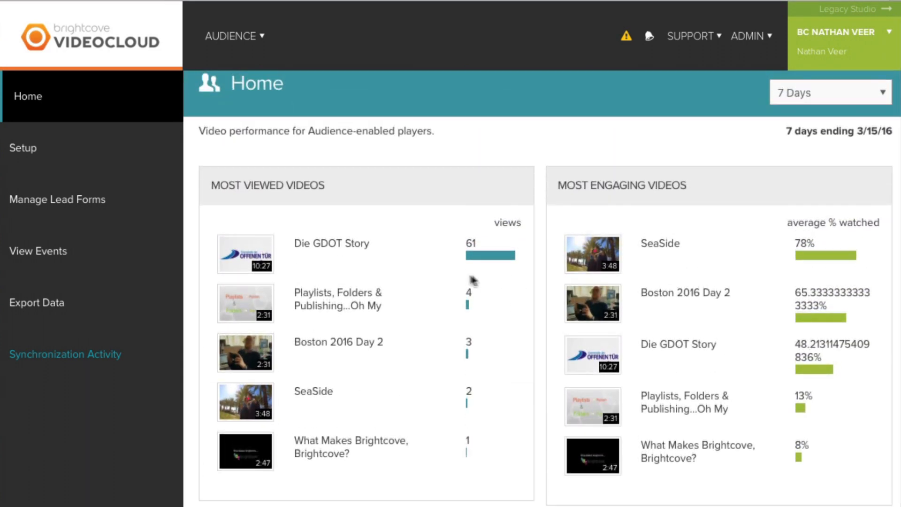
mouse_move(457, 280)
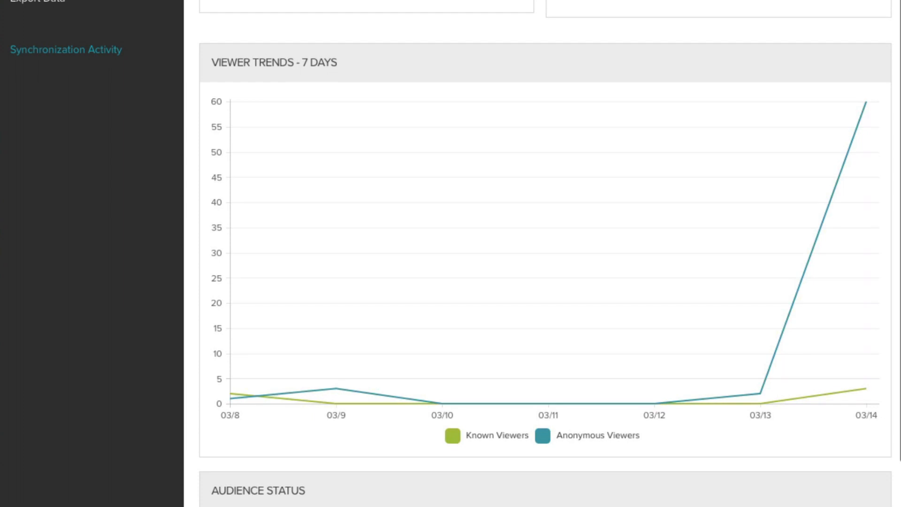
scroll("up", 3)
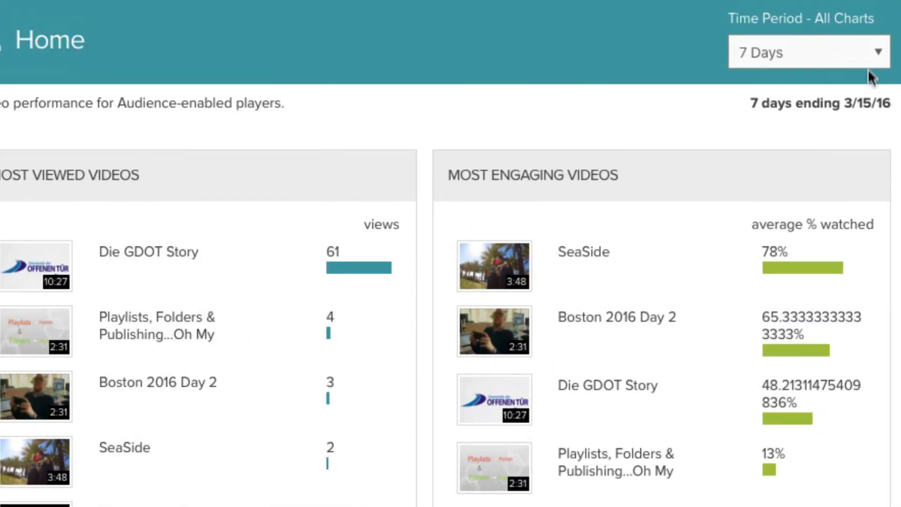
Switch all Audience dashboard charts to 90 Days and view the updated Viewer Trends
left_click(808, 53)
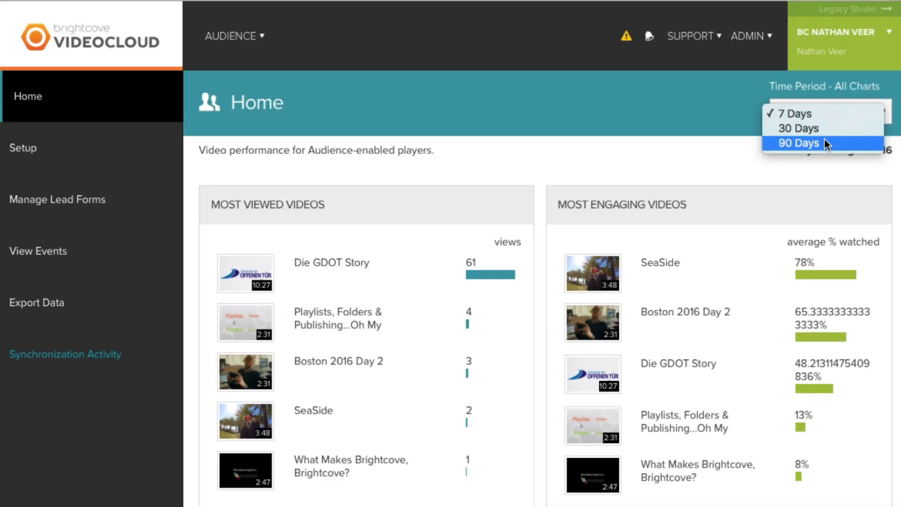
left_click(798, 143)
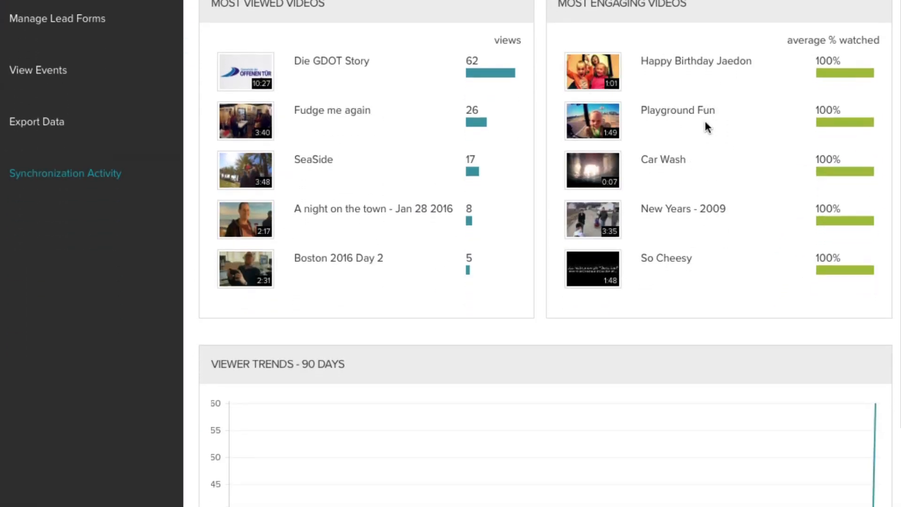
scroll("down", 3)
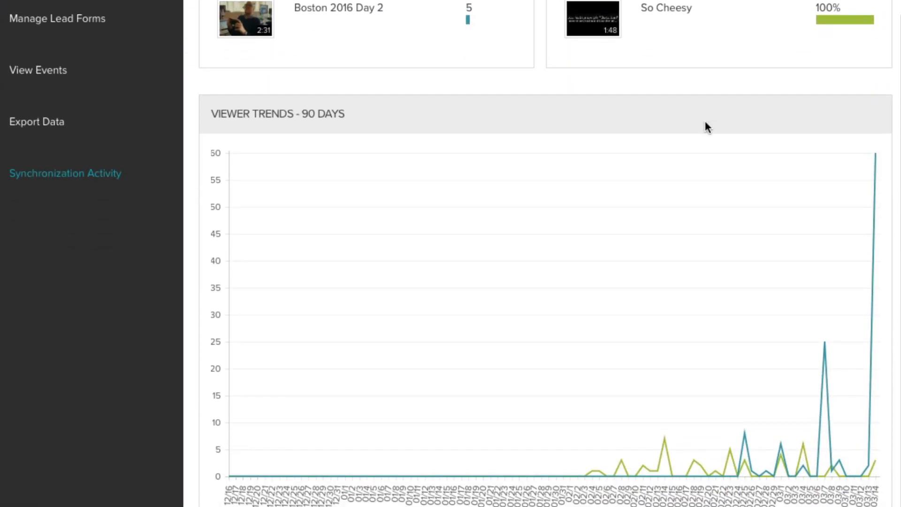